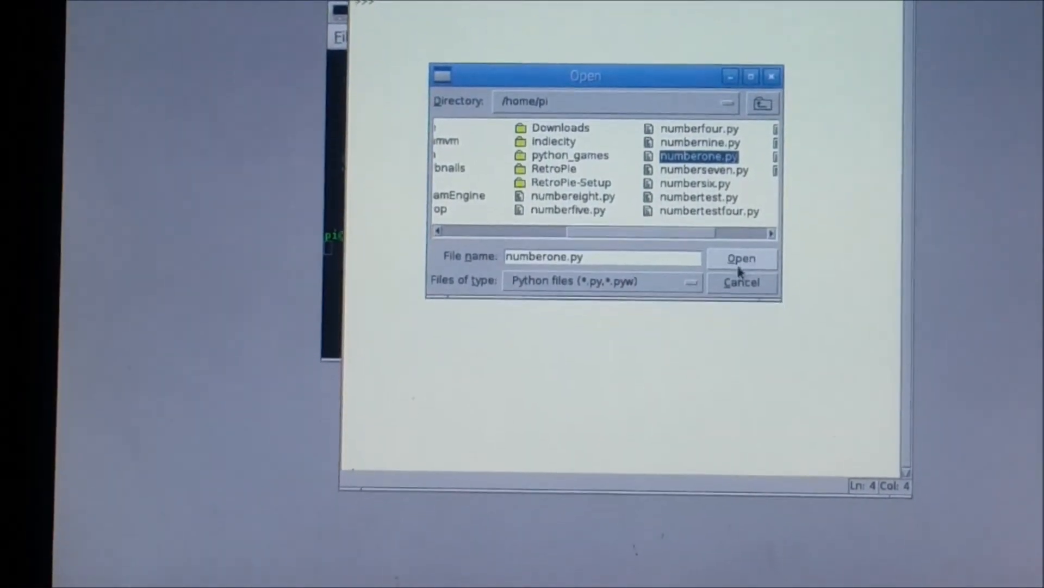
Open numberone.py from /home/pi and scroll through its GPIO setup lines
{"action": "left_click", "coordinate": [741, 258]}
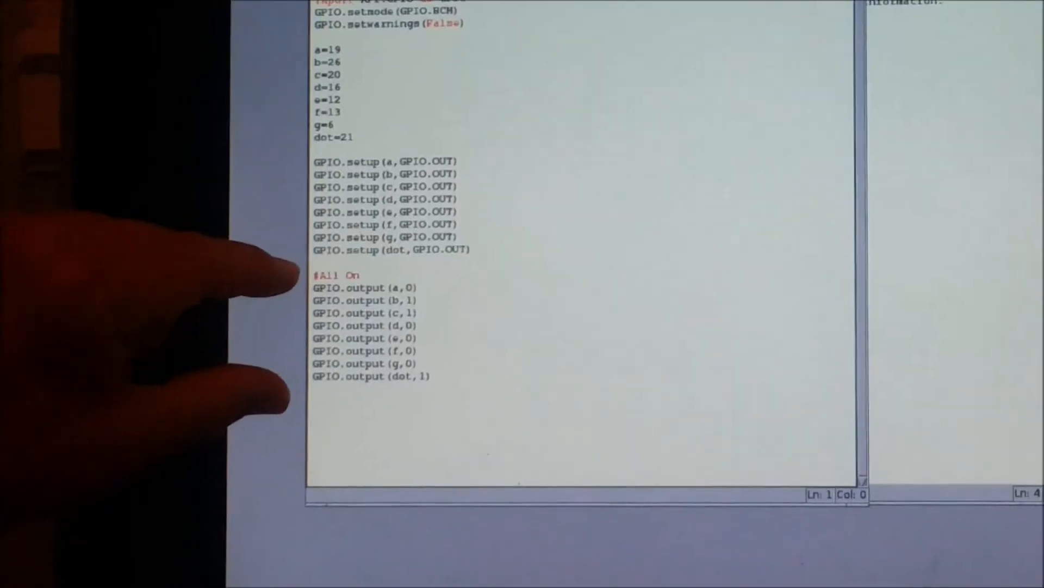
{"action": "scroll", "scroll_direction": "down", "scroll_amount": 3}
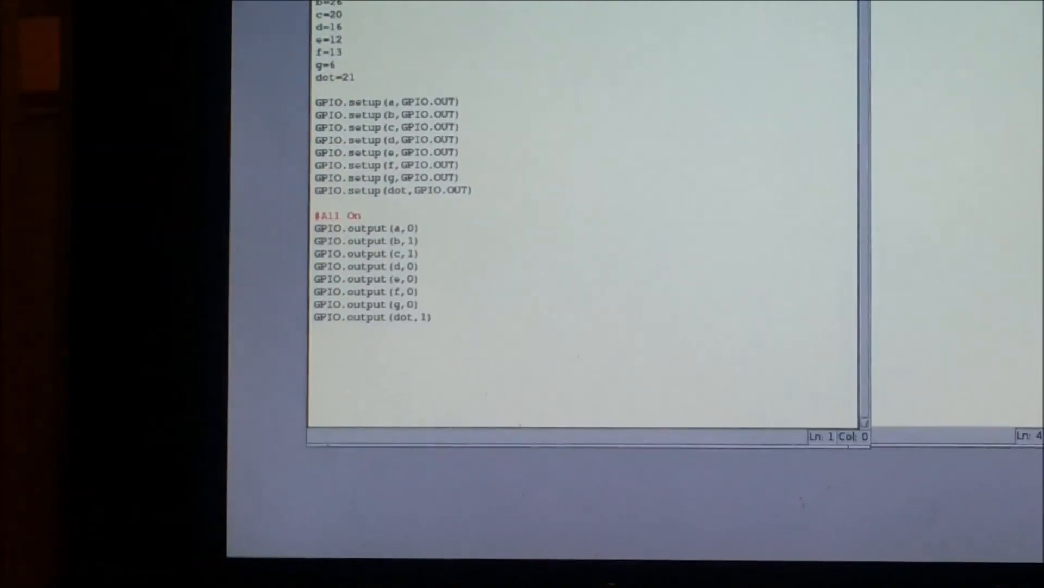
Run the numberone.py module via Run > Run Module (F5)
{"action": "left_click", "coordinate": [413, 21]}
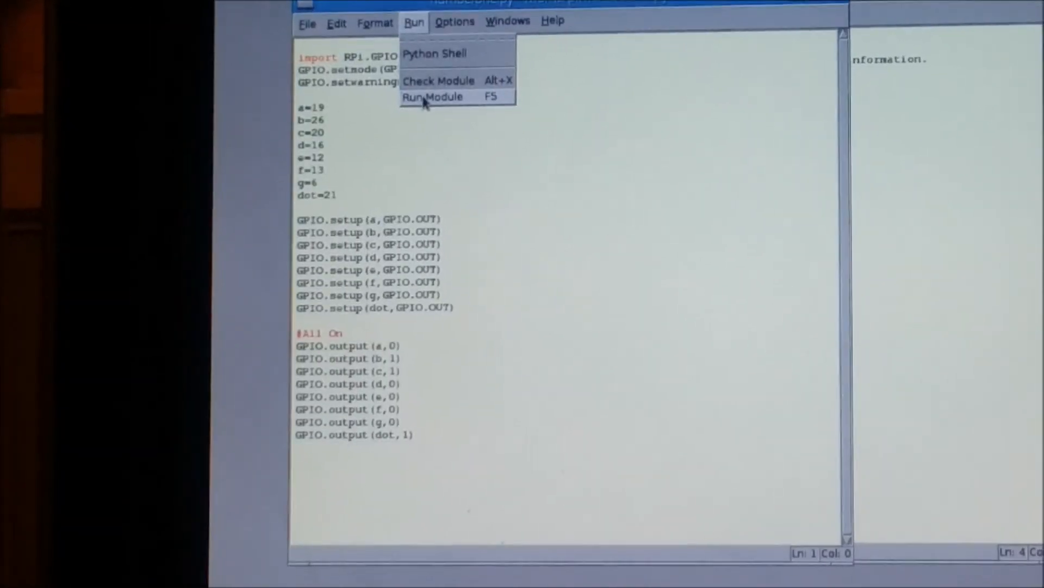
{"action": "left_click", "coordinate": [432, 97]}
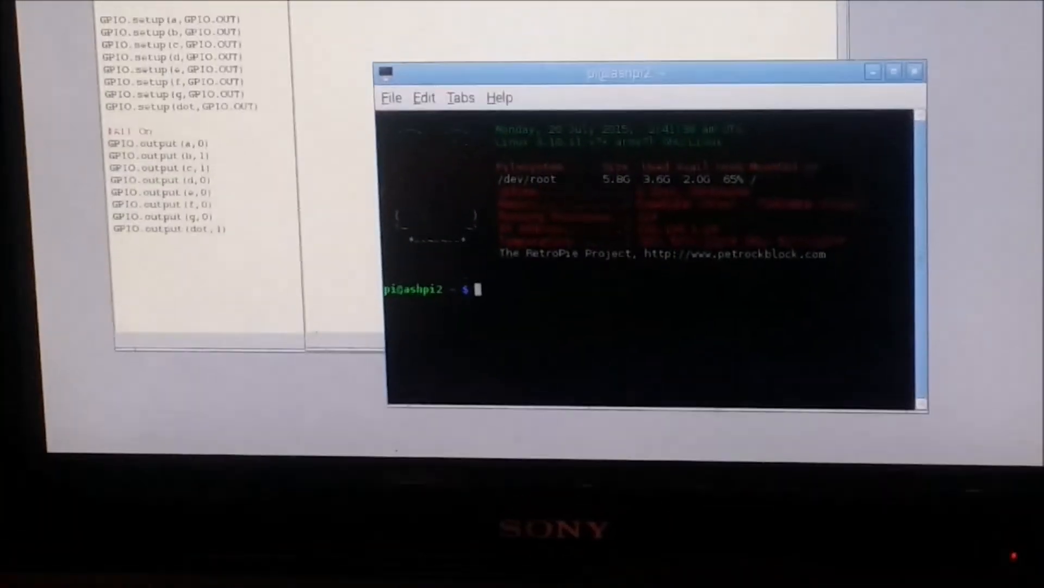
Begin a 'sudo pyt…' command at the LXTerminal prompt to run a script as superuser
{"action": "type", "text": "sudo pyt"}
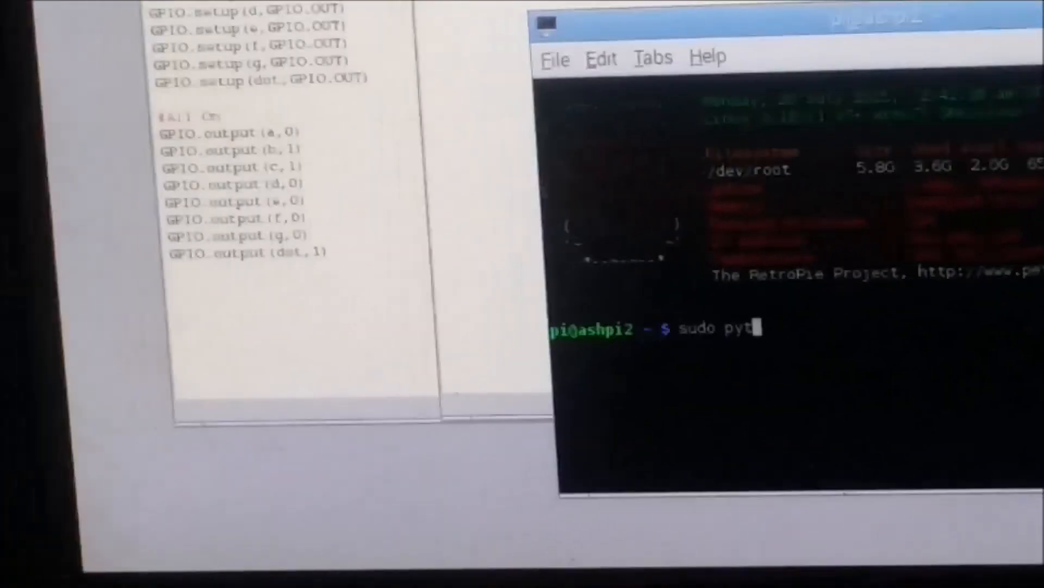